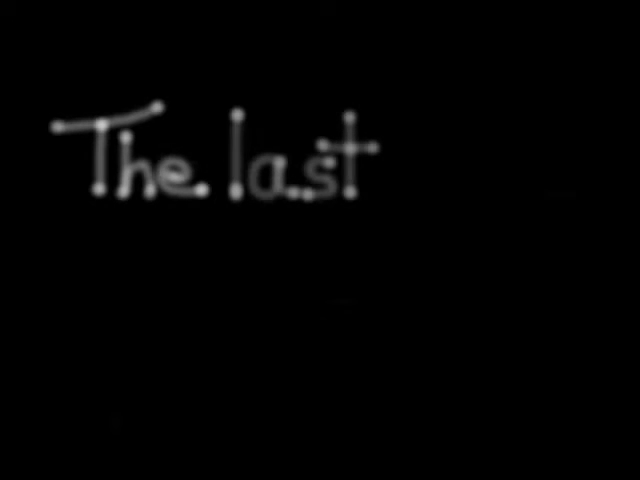
{"action": "type", "text": "one"}
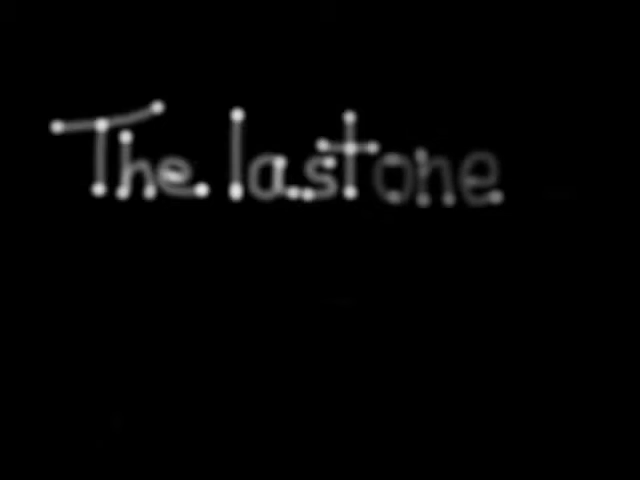